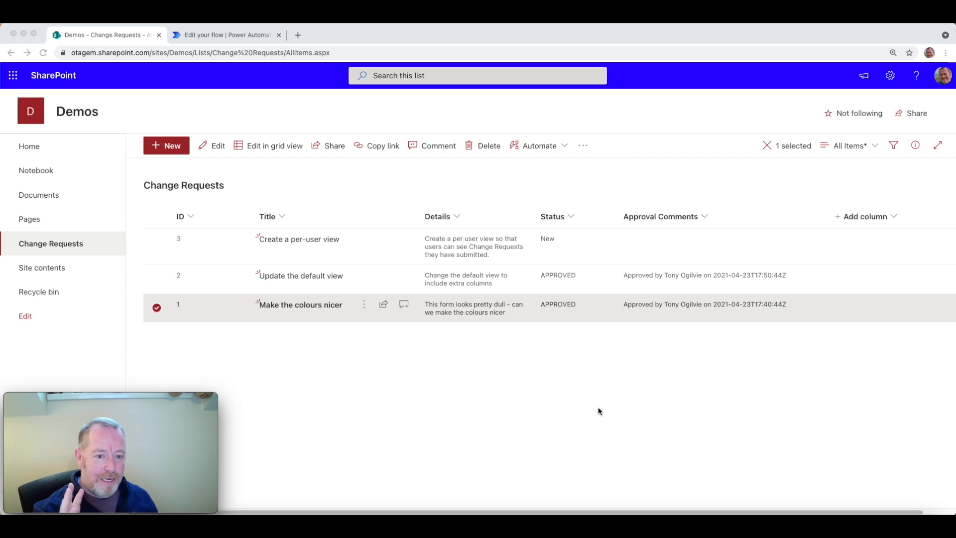
mouse_move(189, 274)
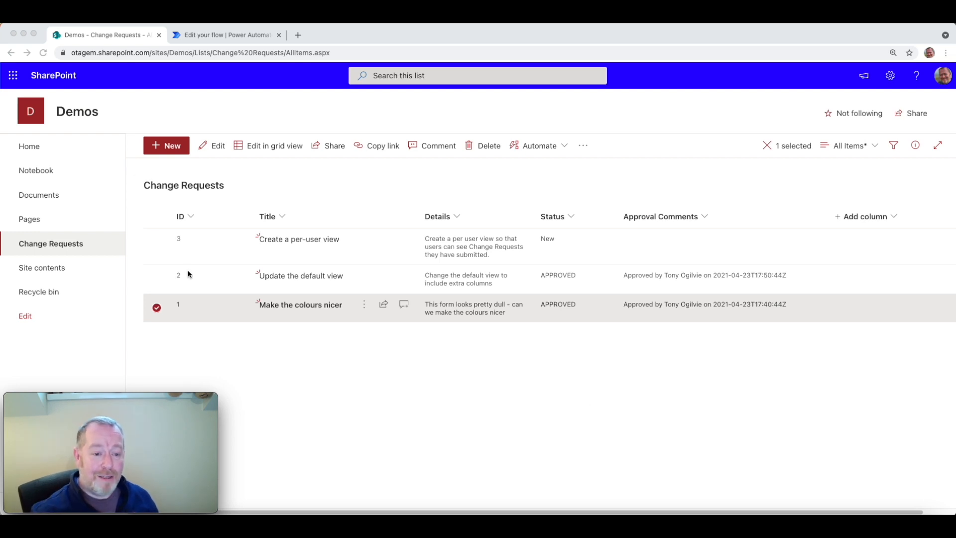
mouse_move(199, 278)
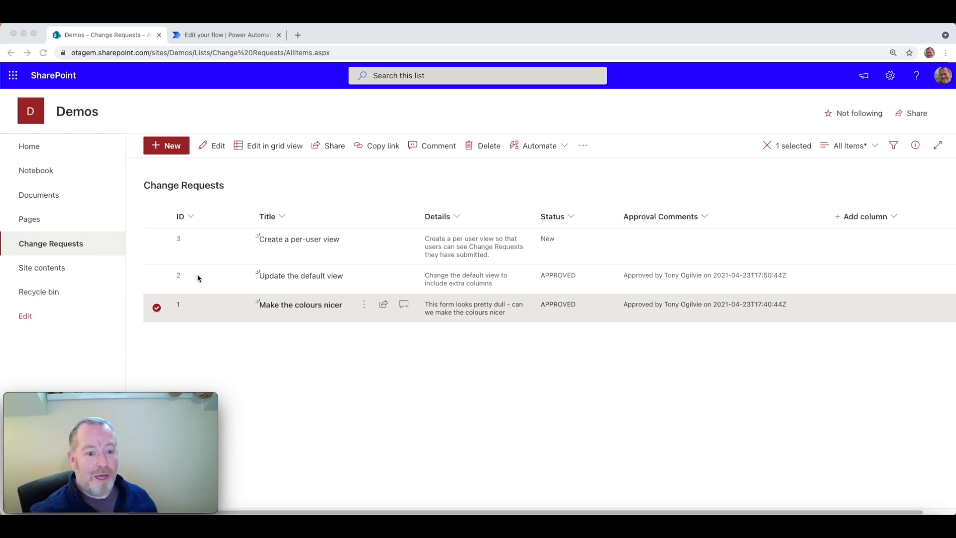
mouse_move(195, 280)
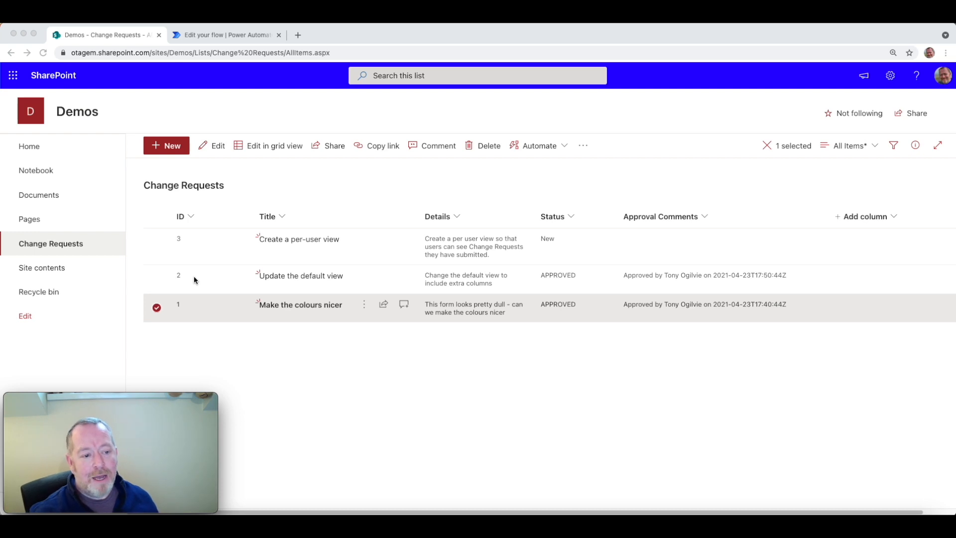
mouse_move(180, 197)
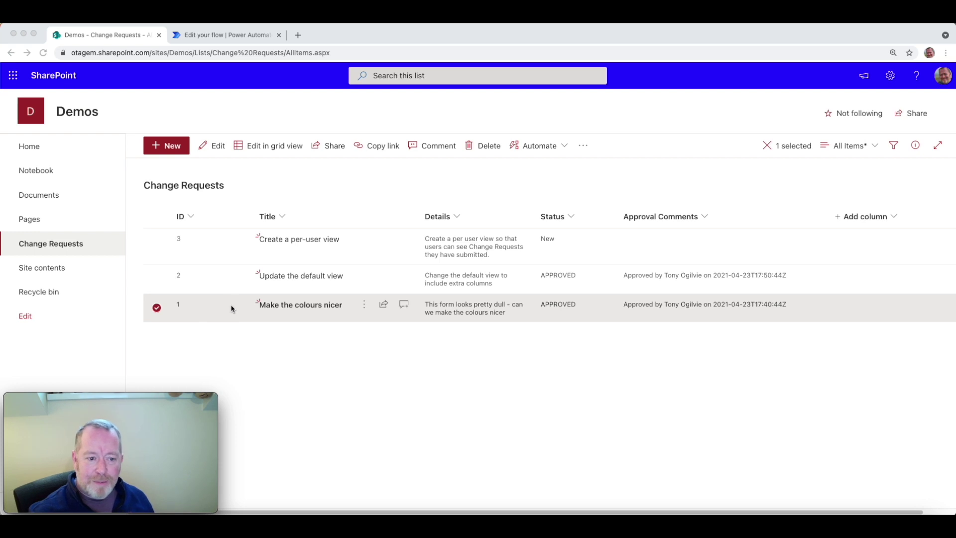
mouse_move(285, 311)
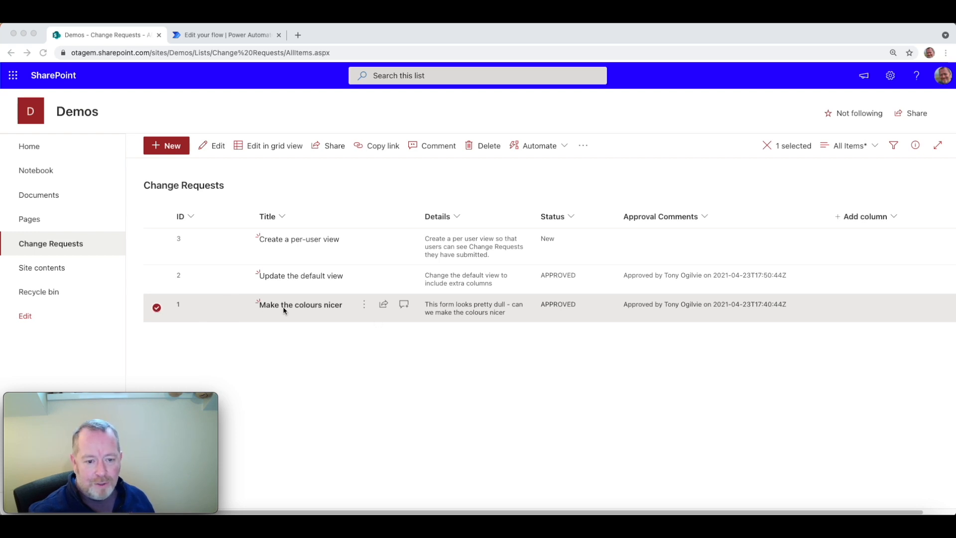
mouse_move(573, 319)
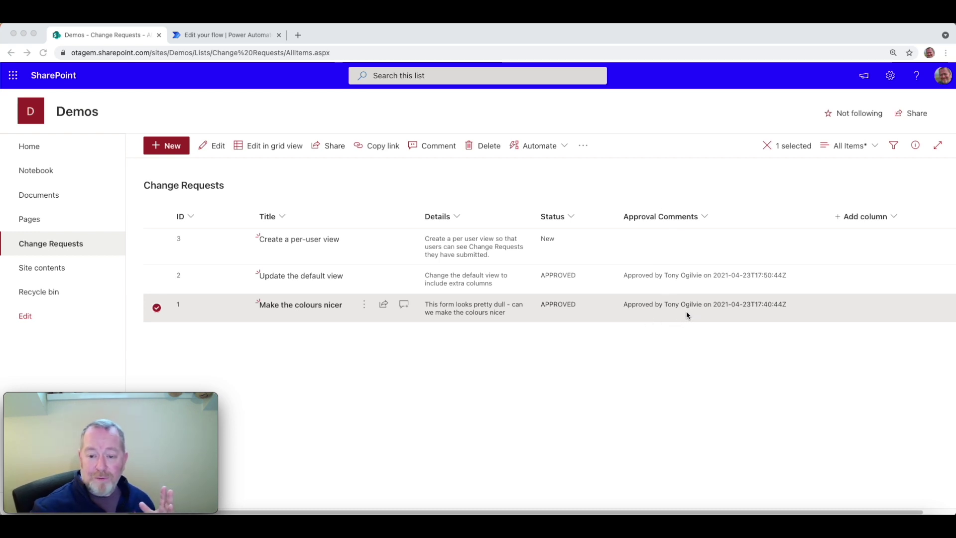
mouse_move(751, 310)
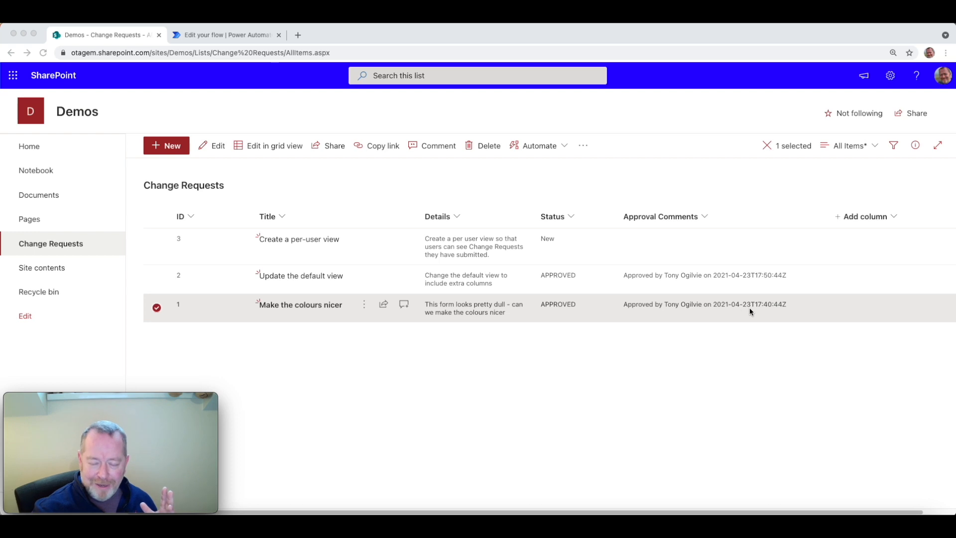
mouse_move(748, 306)
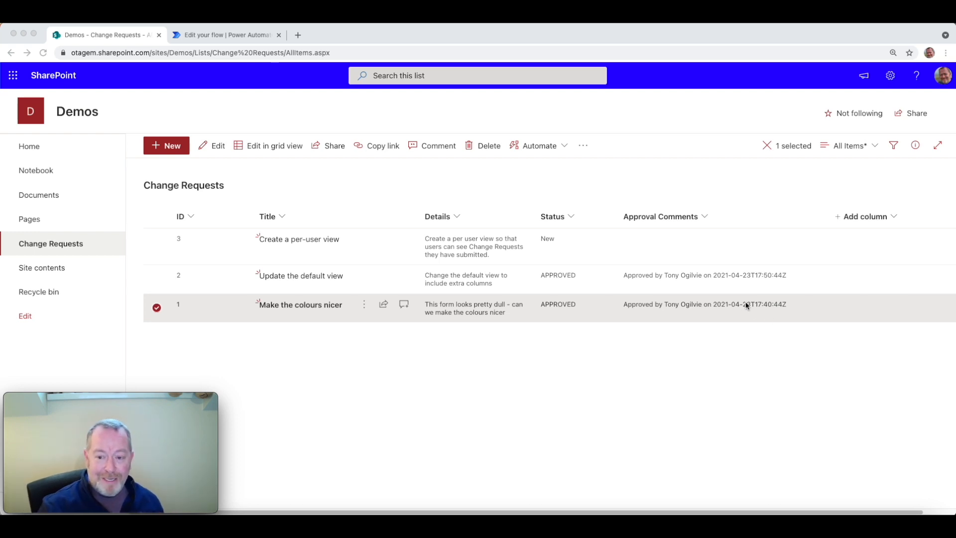
mouse_move(745, 335)
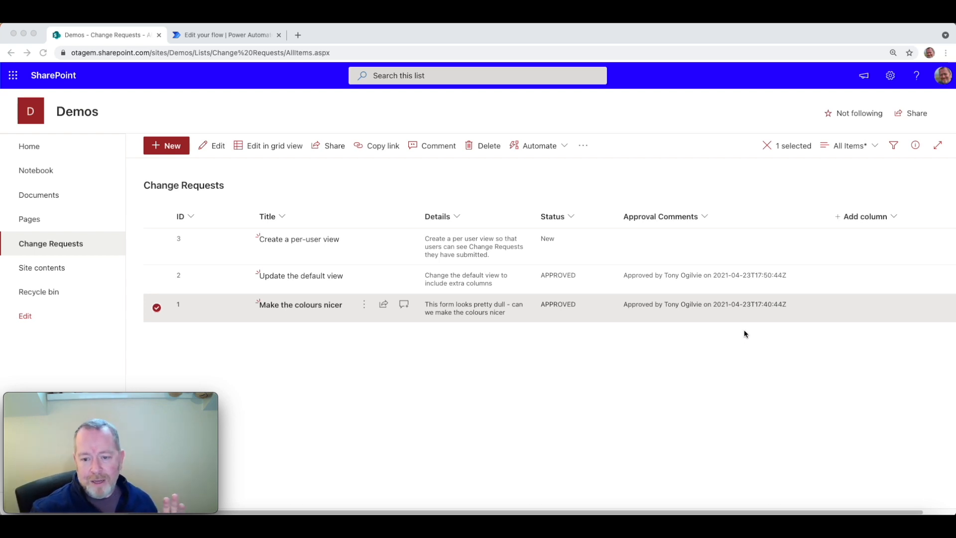
mouse_move(732, 311)
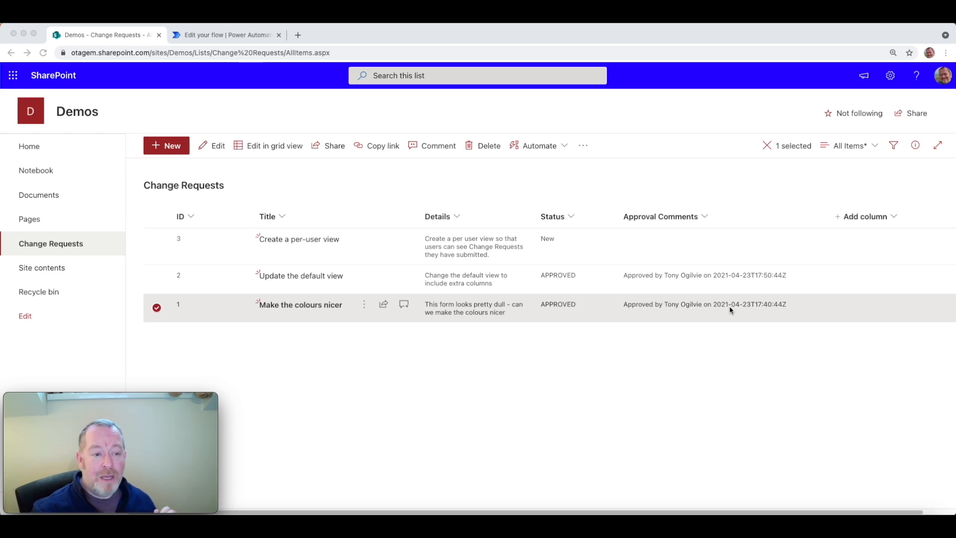
mouse_move(192, 96)
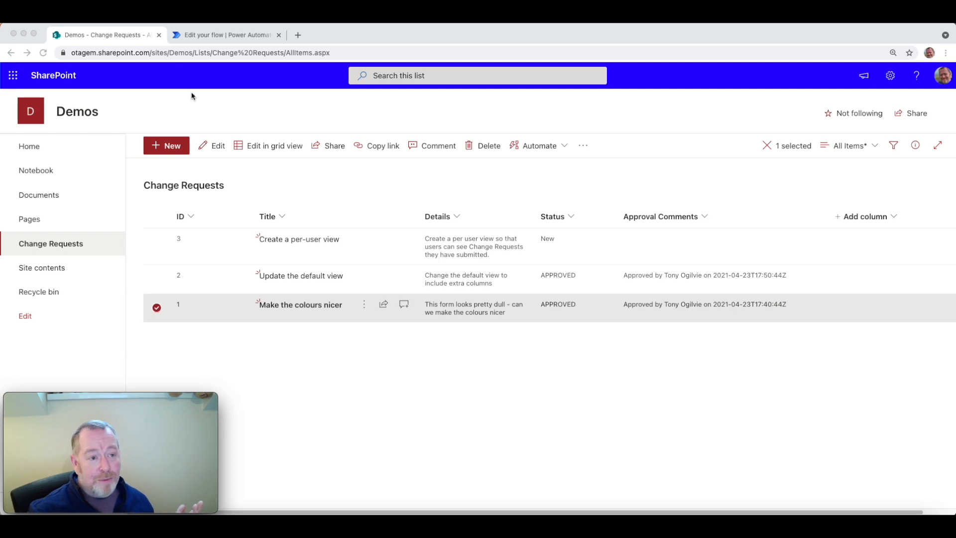
Show the Get Approval for Change Request flow down to its If yes / If no Update Change Request actions
click(193, 35)
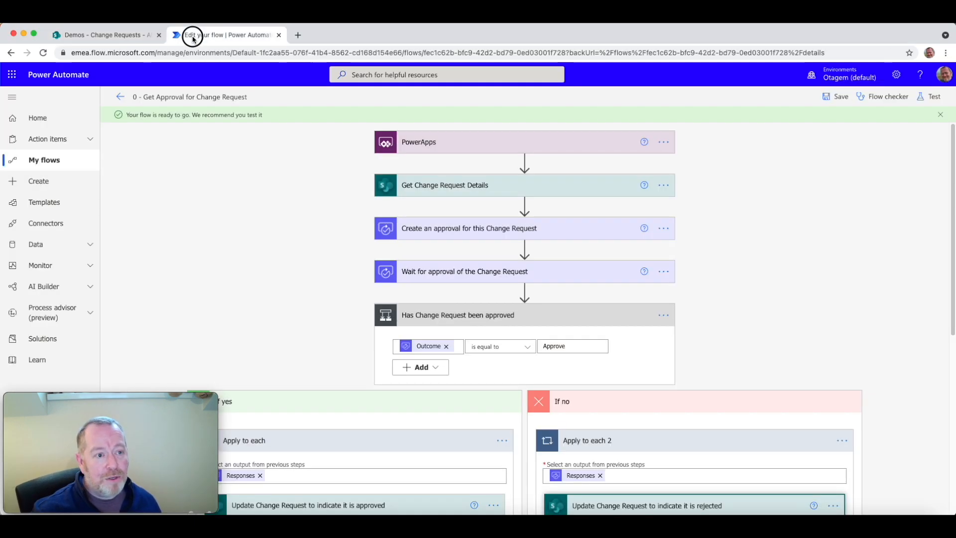
mouse_move(193, 35)
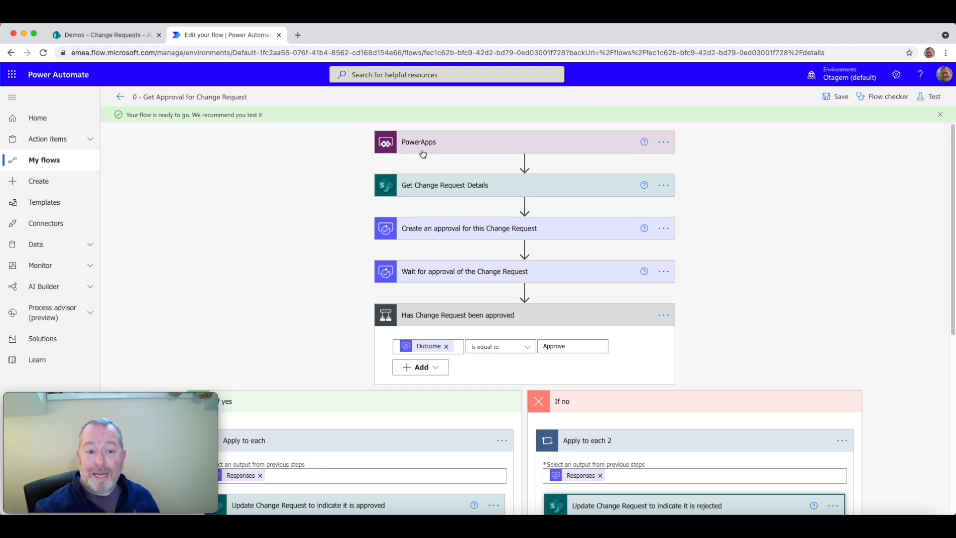
mouse_move(426, 185)
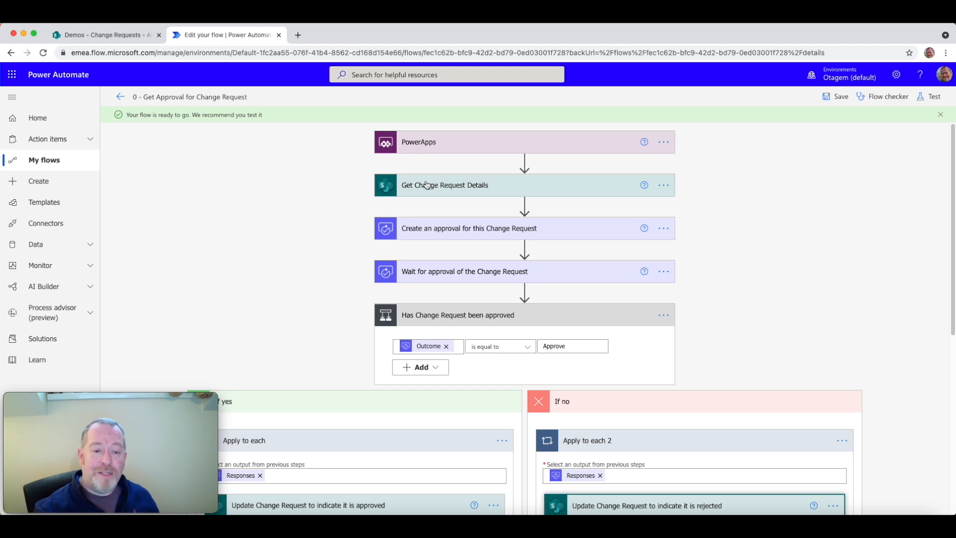
mouse_move(433, 187)
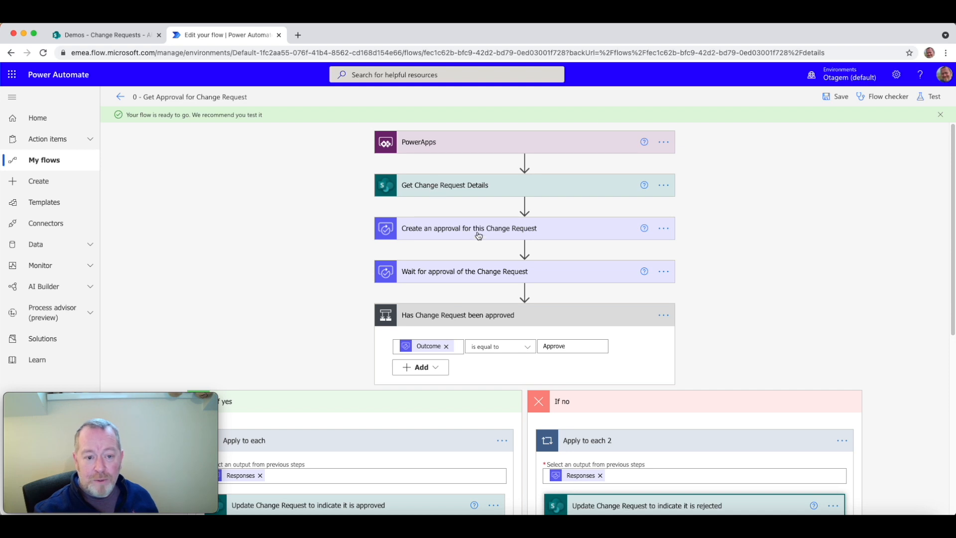
mouse_move(412, 274)
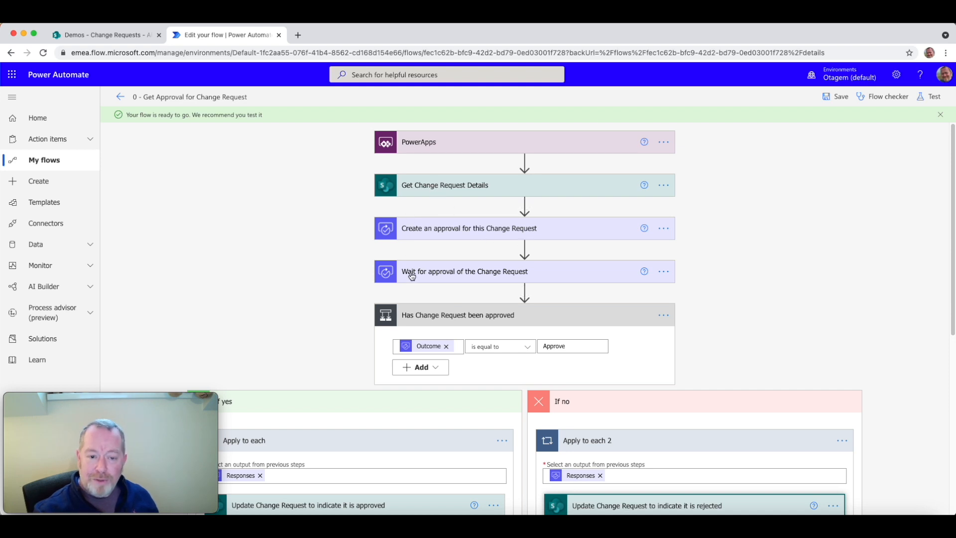
mouse_move(429, 242)
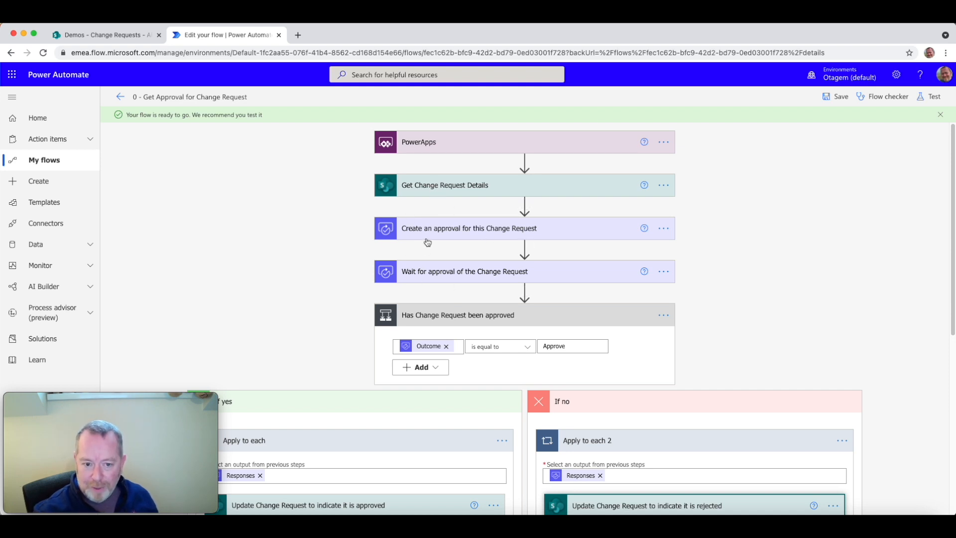
mouse_move(438, 271)
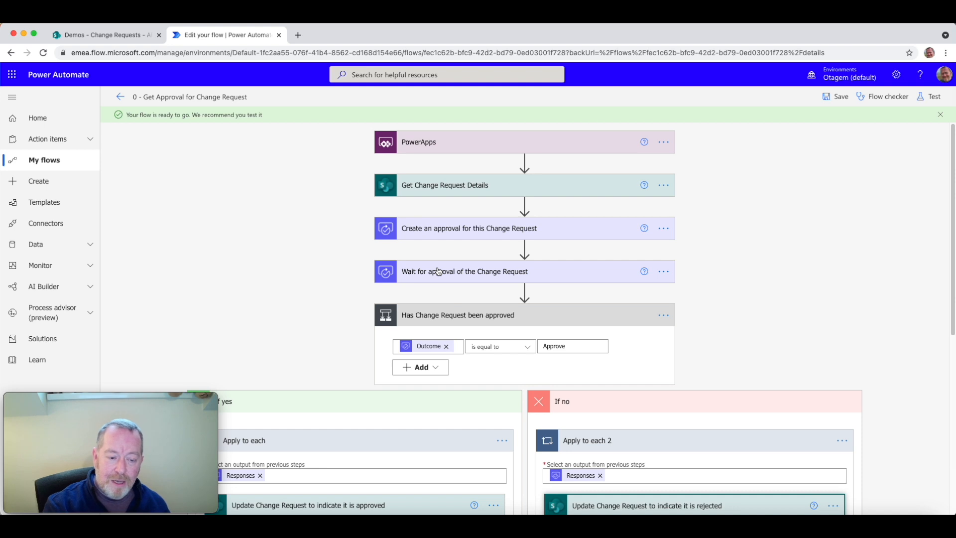
scroll(down, 3)
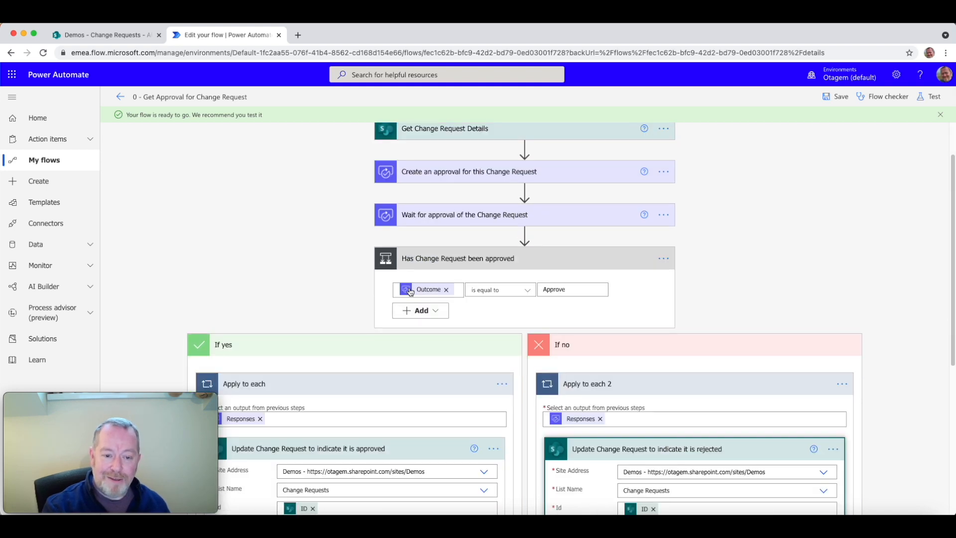
scroll(down, 3)
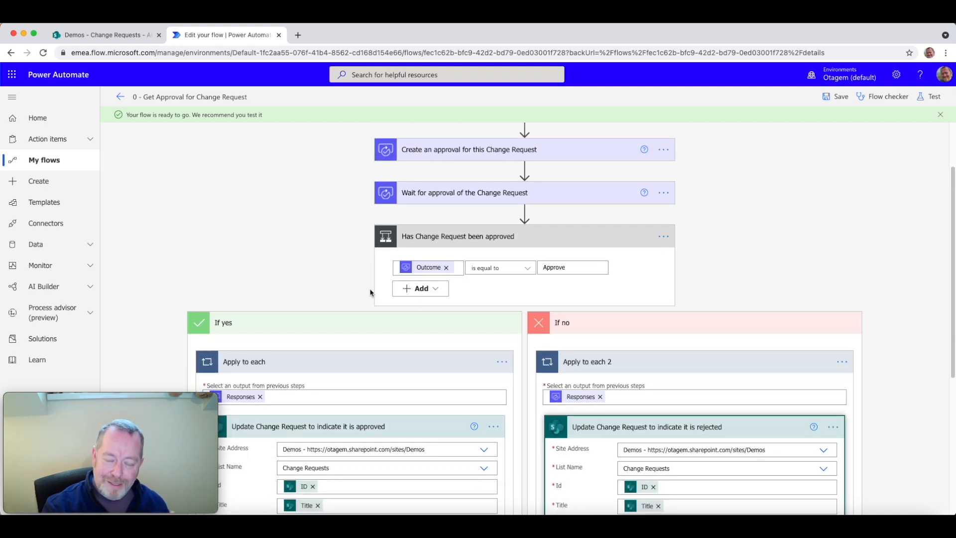
scroll(down, 3)
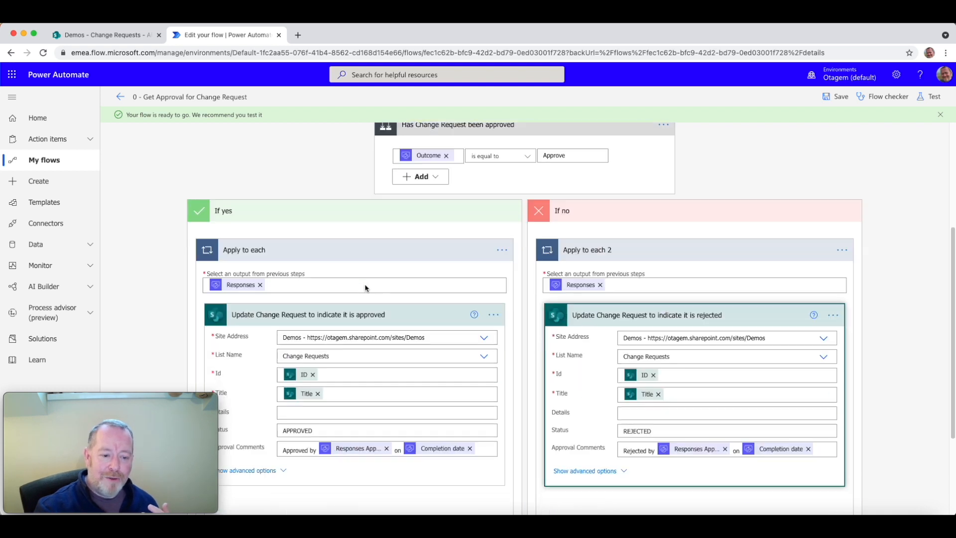
scroll(down, 3)
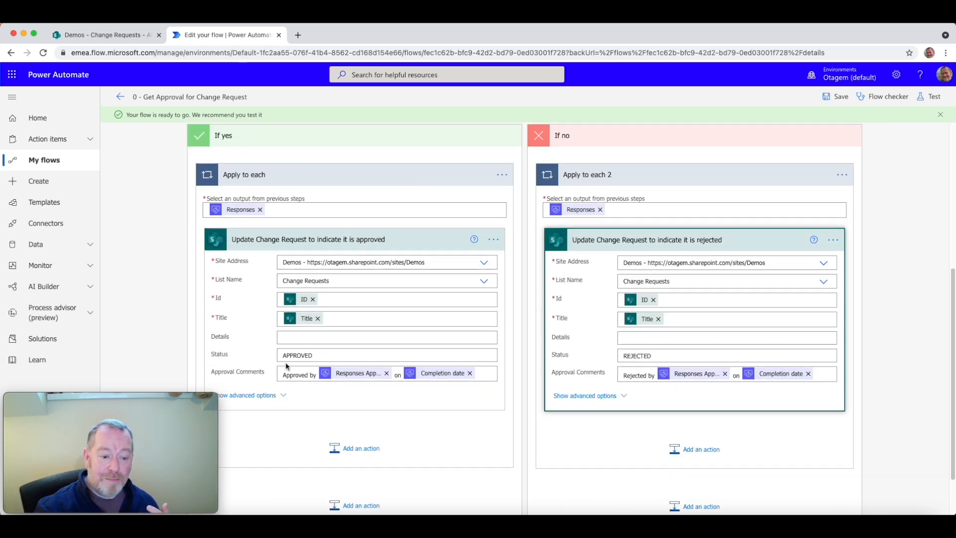
mouse_move(290, 364)
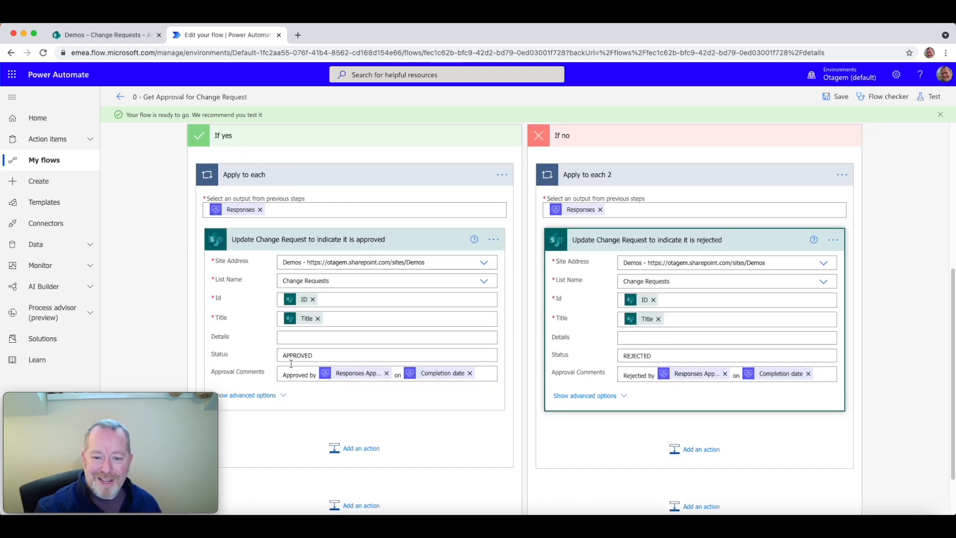
mouse_move(451, 152)
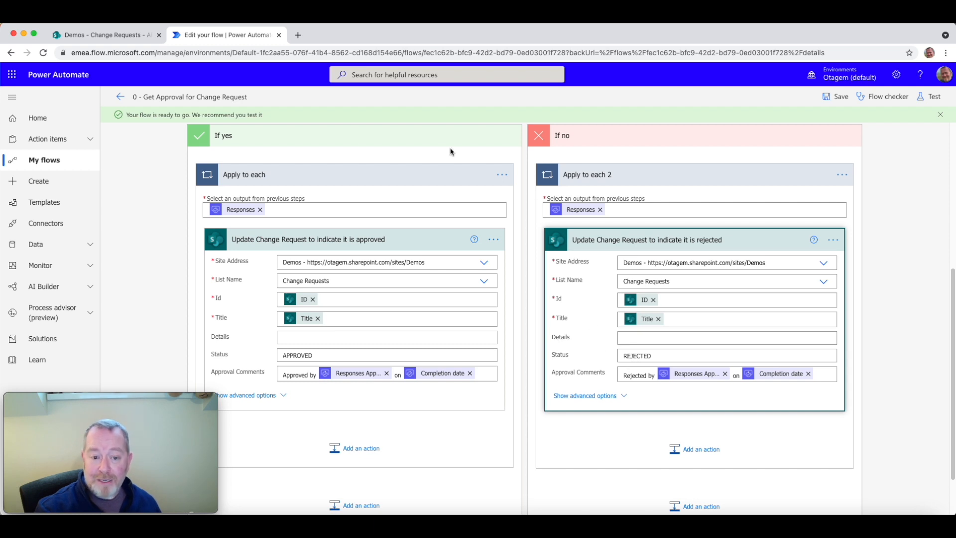
mouse_move(460, 272)
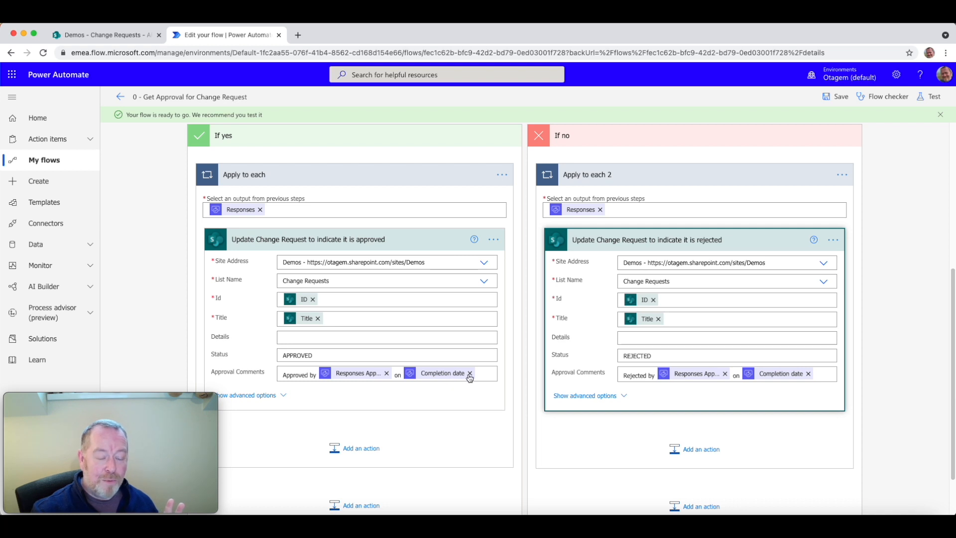
mouse_move(470, 374)
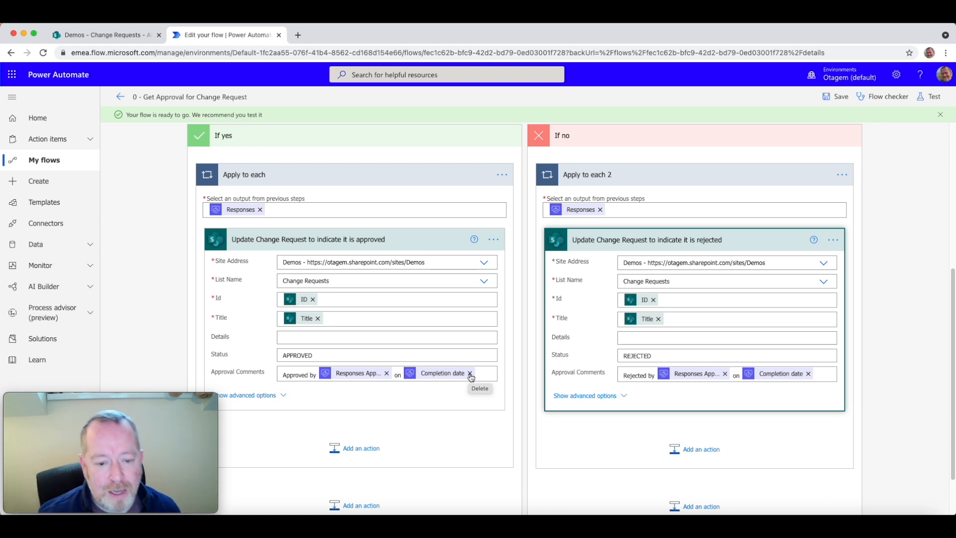
click(470, 373)
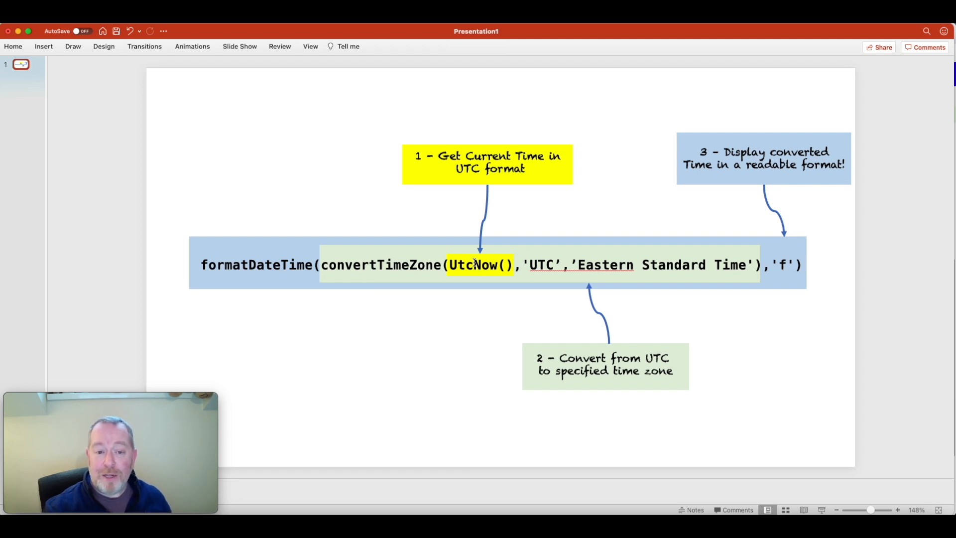
mouse_move(498, 226)
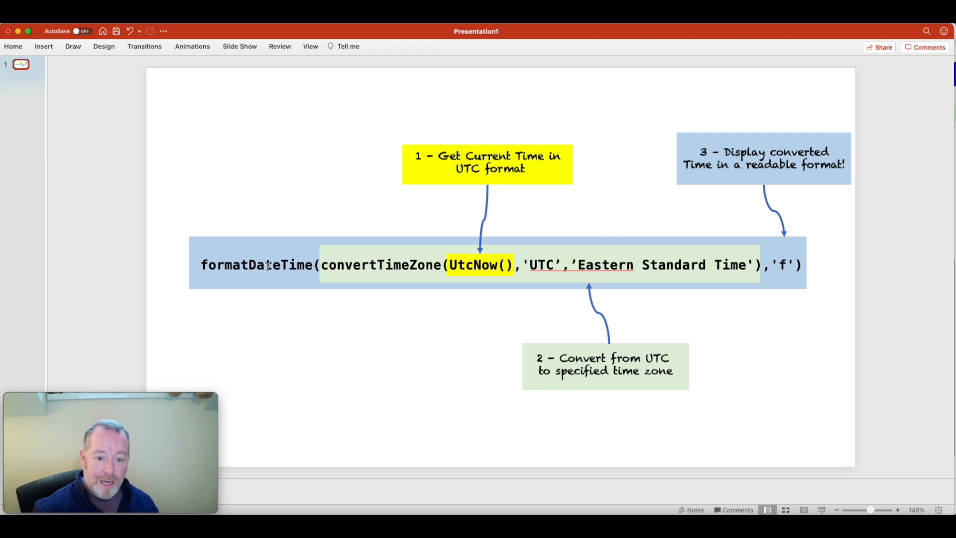
mouse_move(640, 261)
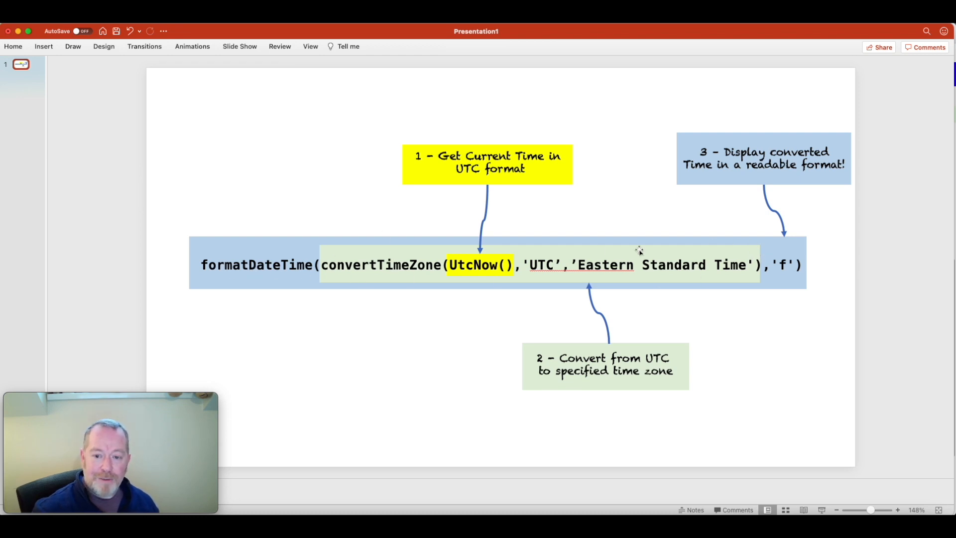
mouse_move(747, 284)
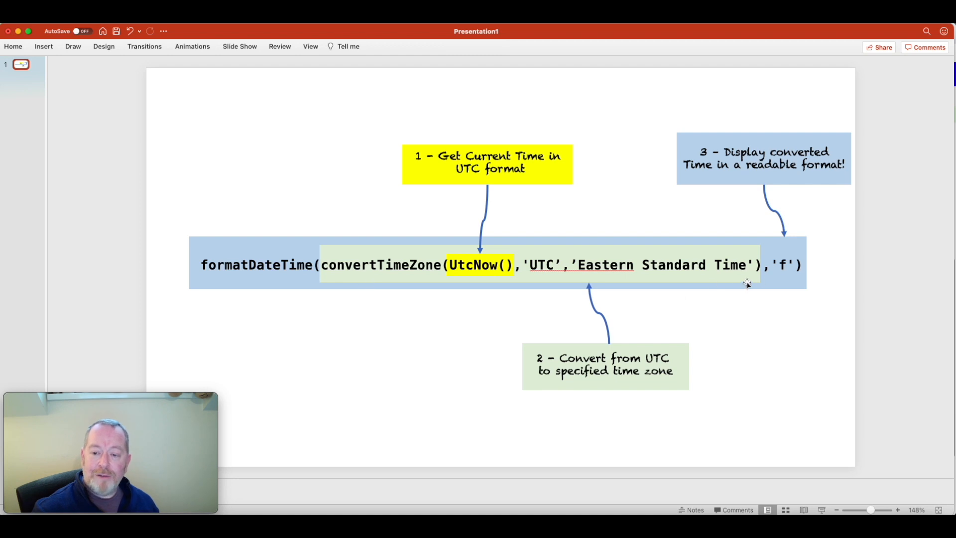
mouse_move(793, 242)
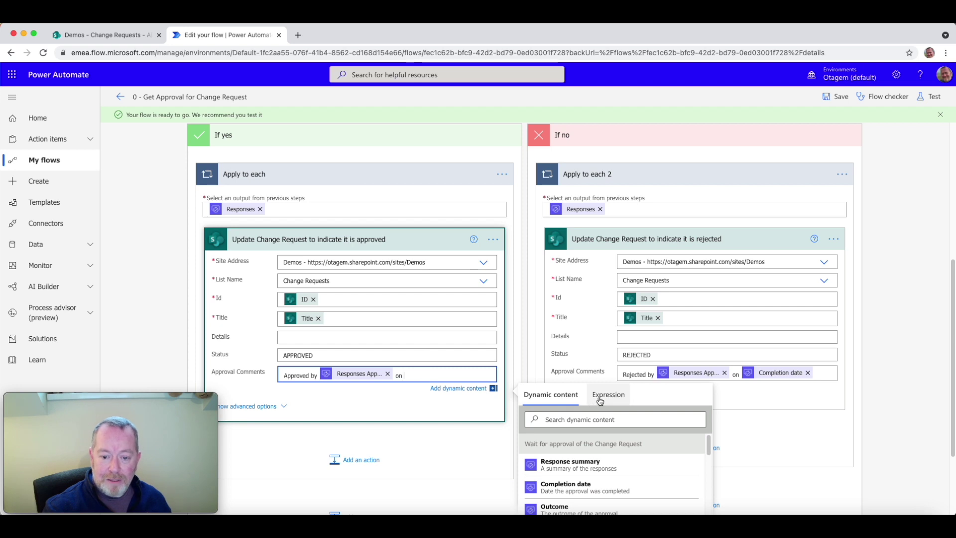
Enter convertTimeZone(utcNow(),'UTC','Eastern Standard Time'),'f') as a custom expression for Approval Comments
click(607, 395)
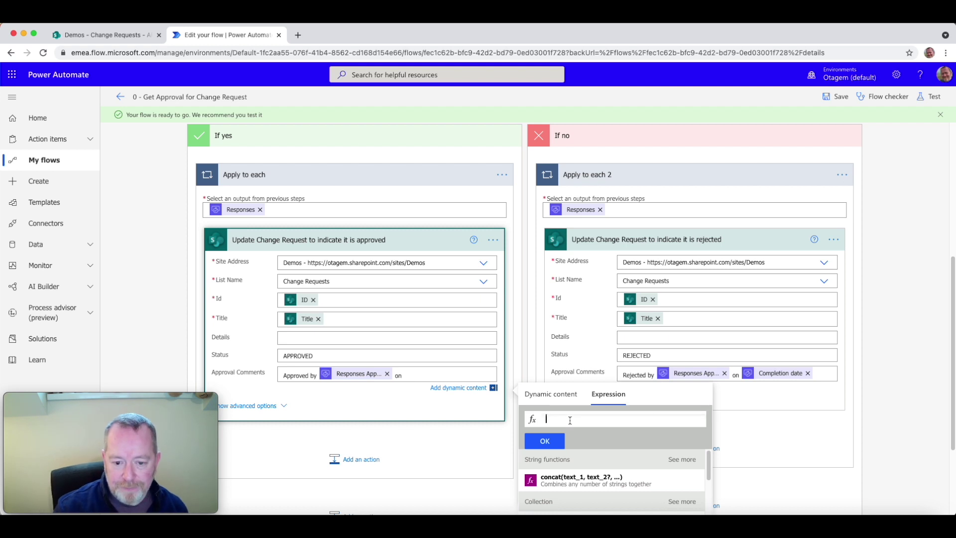
text(convertTimeZone(utcNow(),'UTC','Eastern Standard Time'),'f'))
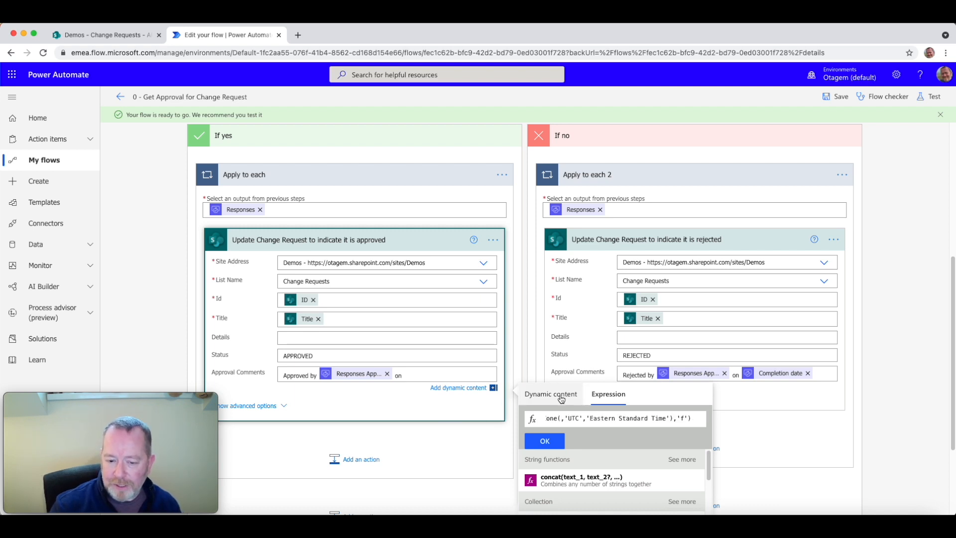
Swap utcNow() for the approval's Completion date, insert the expression into Approval Comments, and save the flow
click(550, 394)
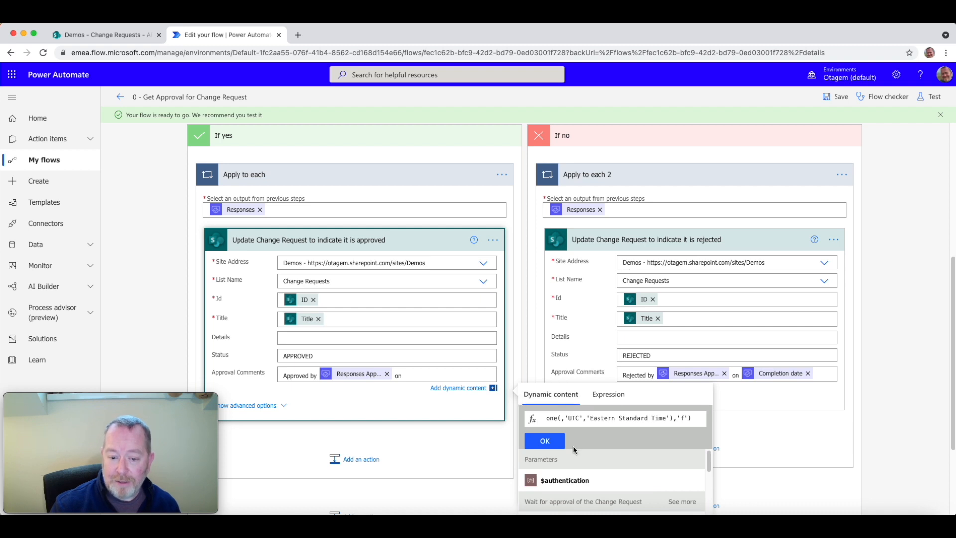
scroll(down, 3)
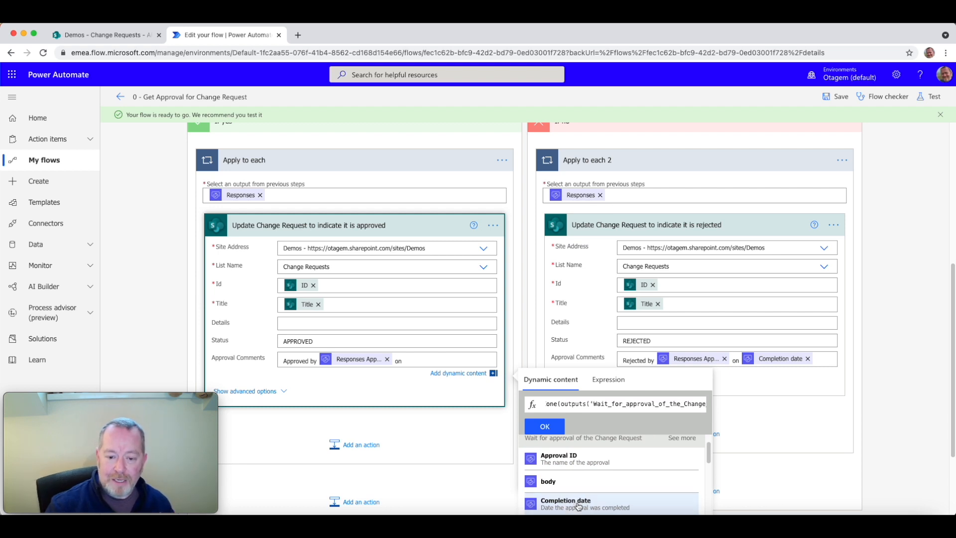
mouse_move(575, 412)
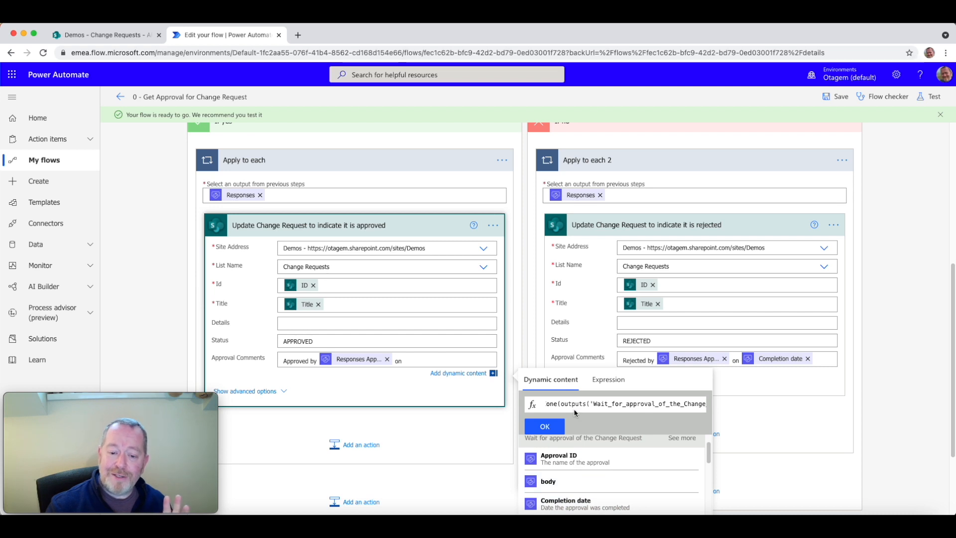
mouse_move(569, 404)
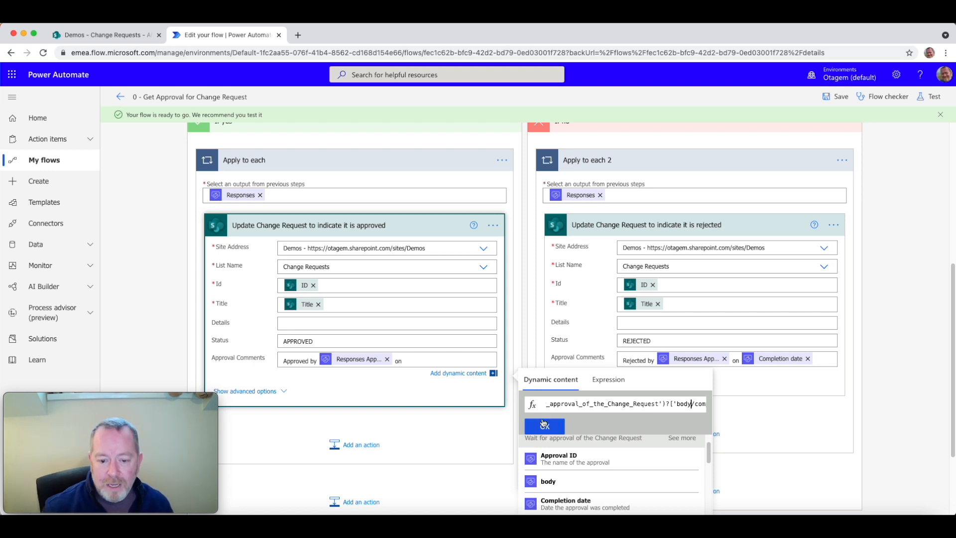
click(544, 426)
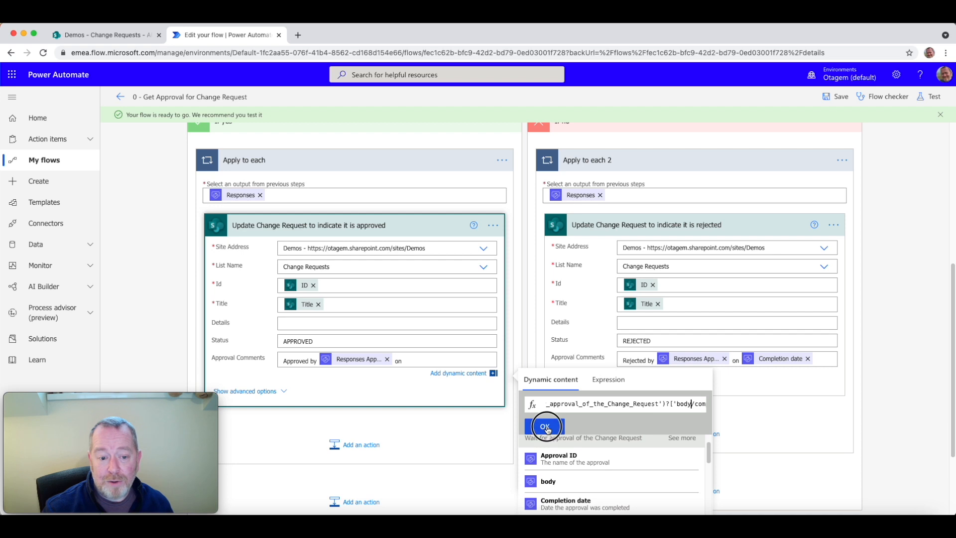
click(545, 427)
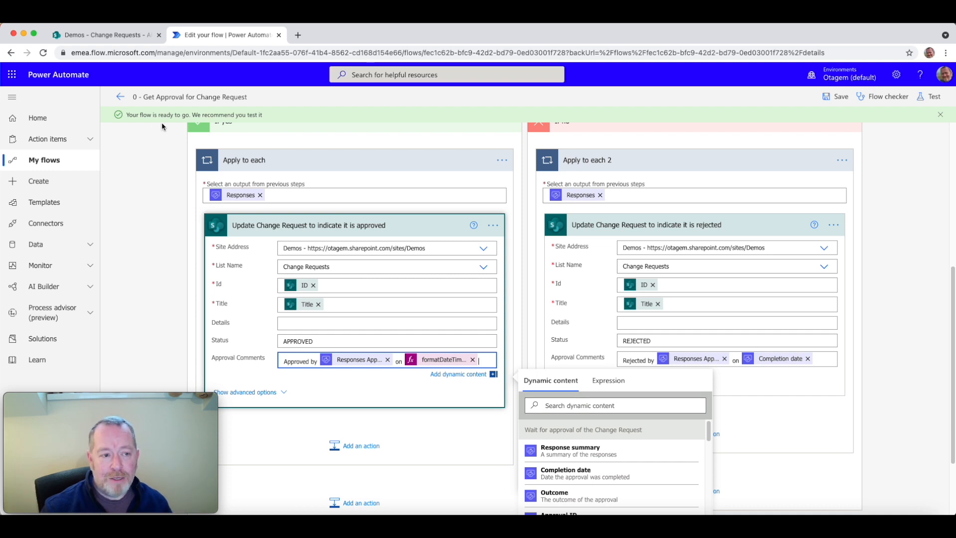
mouse_move(833, 99)
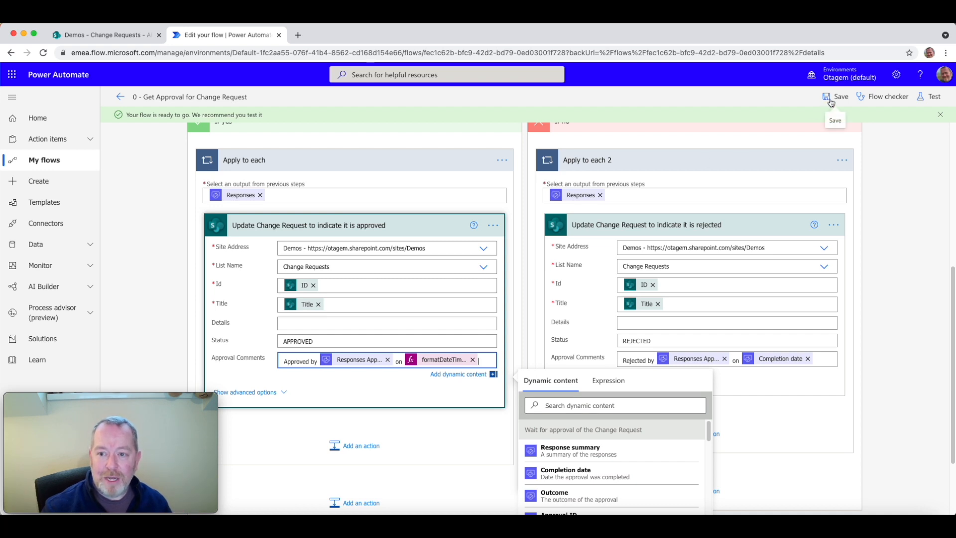
click(835, 96)
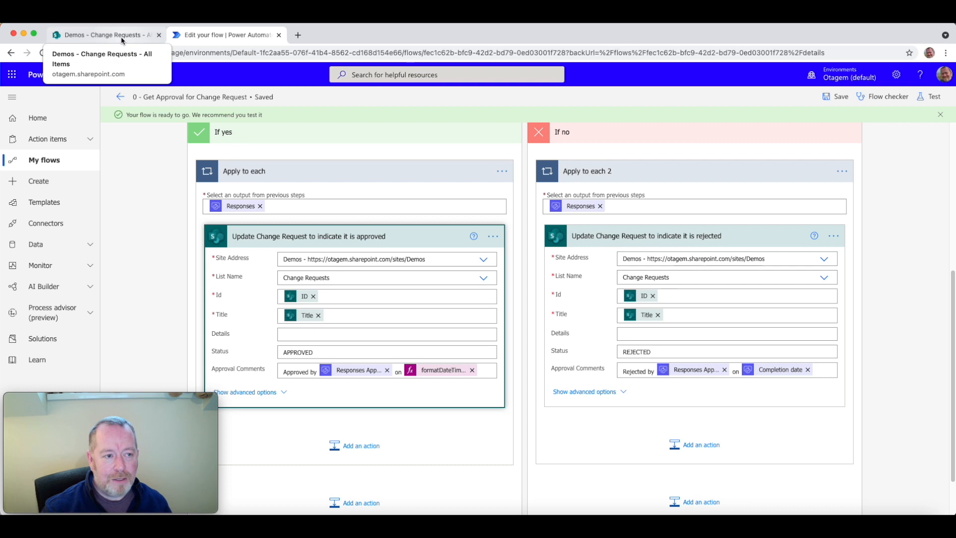
Edit Change Request 3 in the SharePoint list and submit it for approval
click(110, 35)
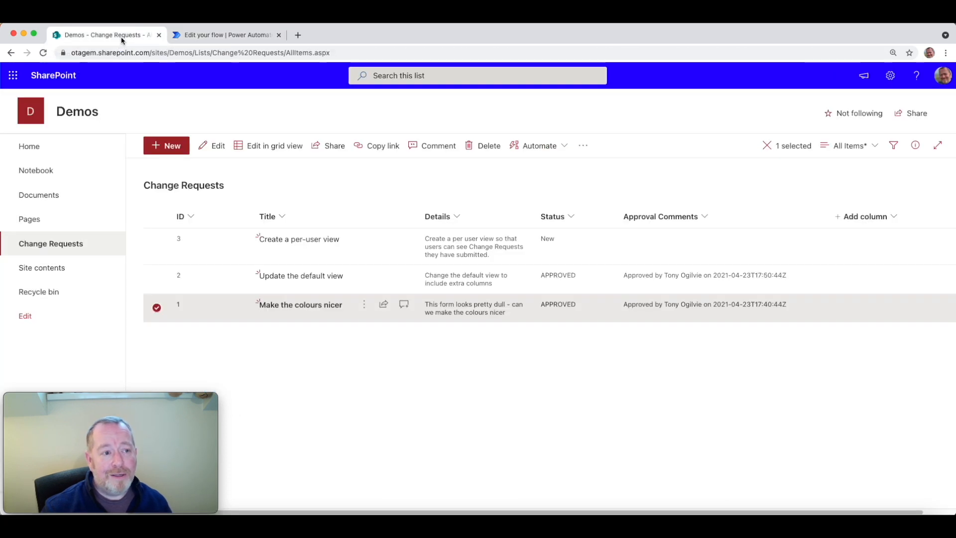
mouse_move(269, 276)
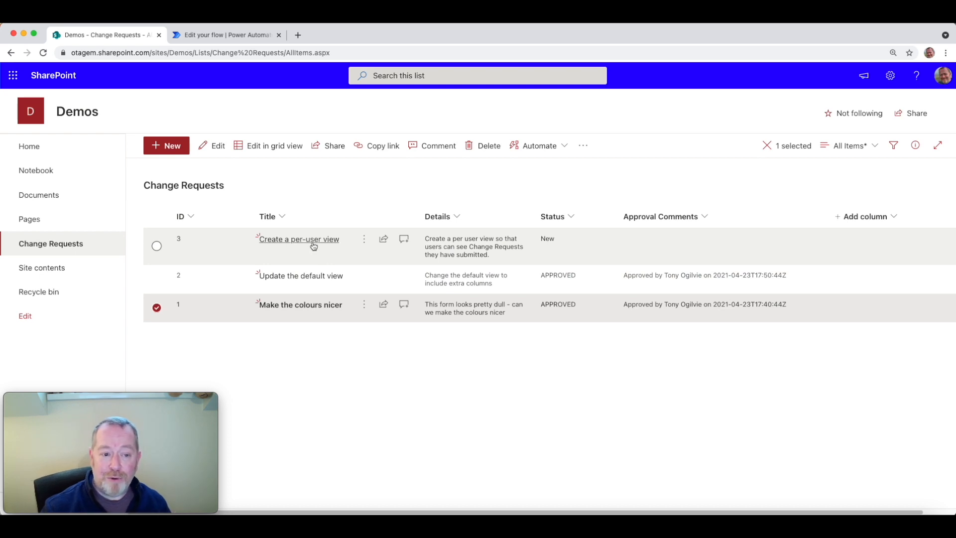
mouse_move(285, 240)
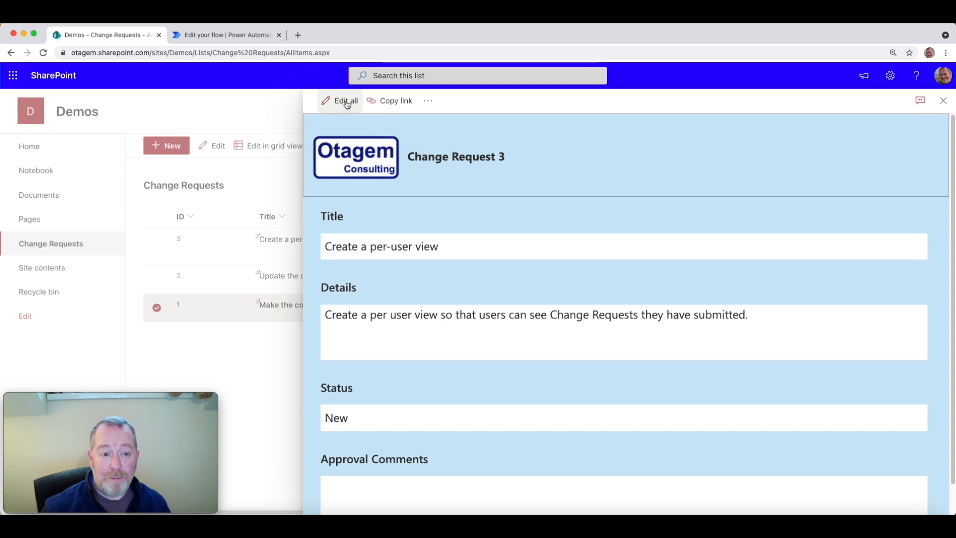
click(346, 100)
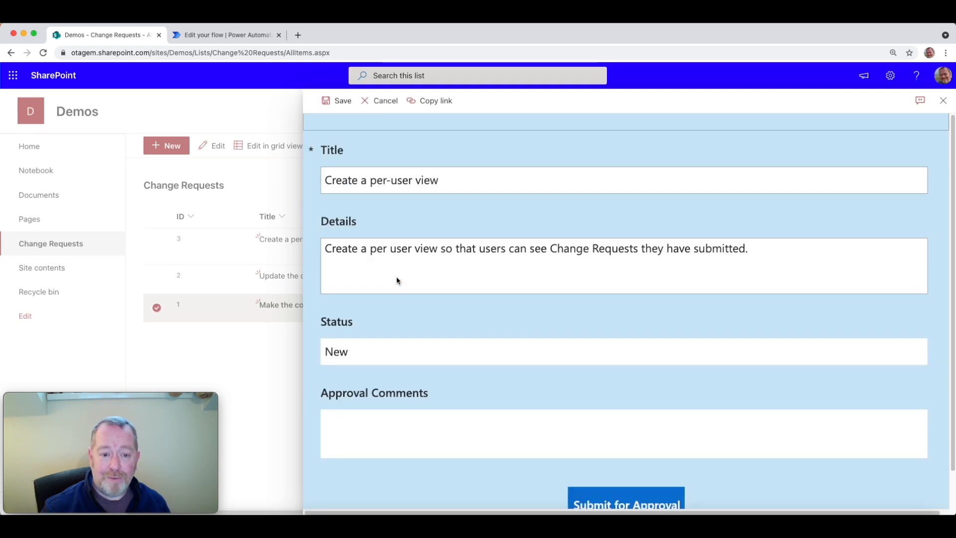
scroll(down, 3)
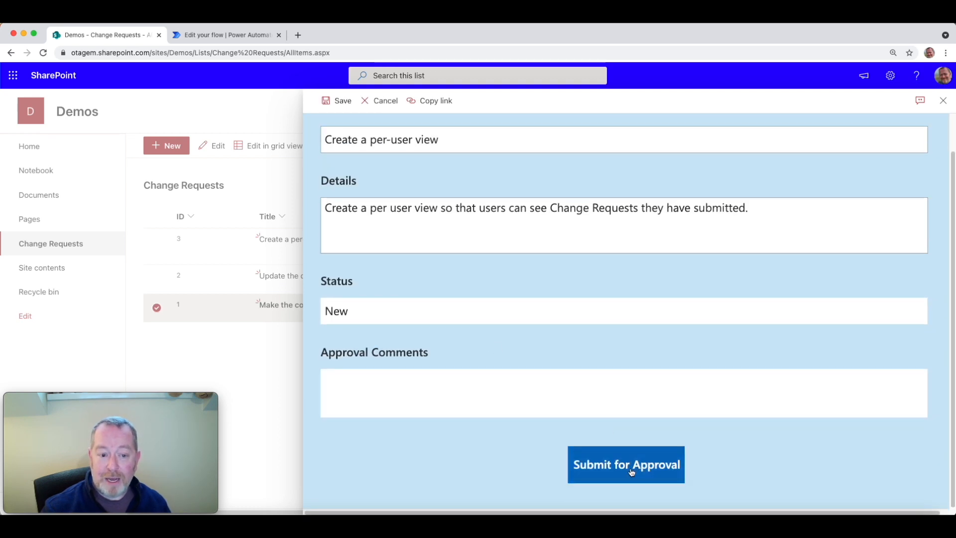
click(625, 465)
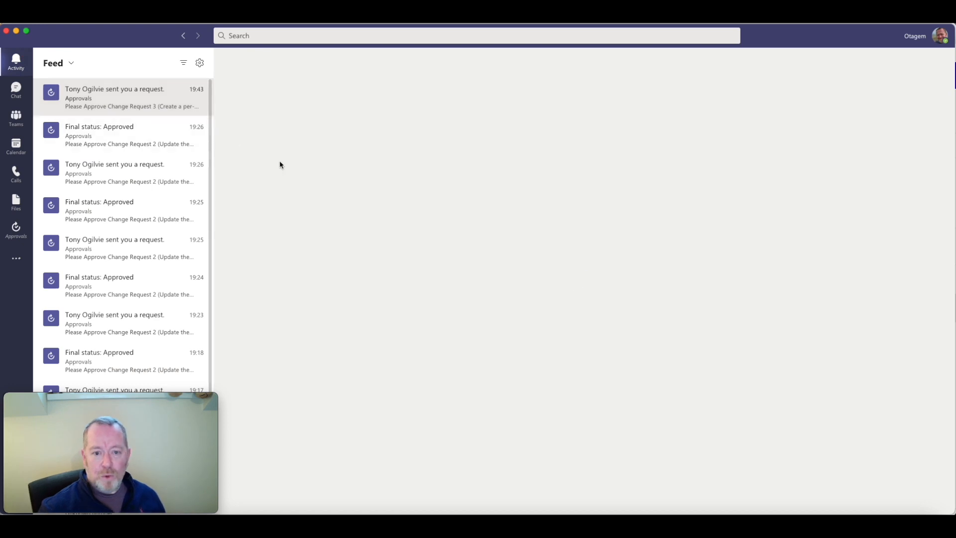
Approve the Change Request 3 approval in Teams with the comment 'Fine by me'
click(115, 97)
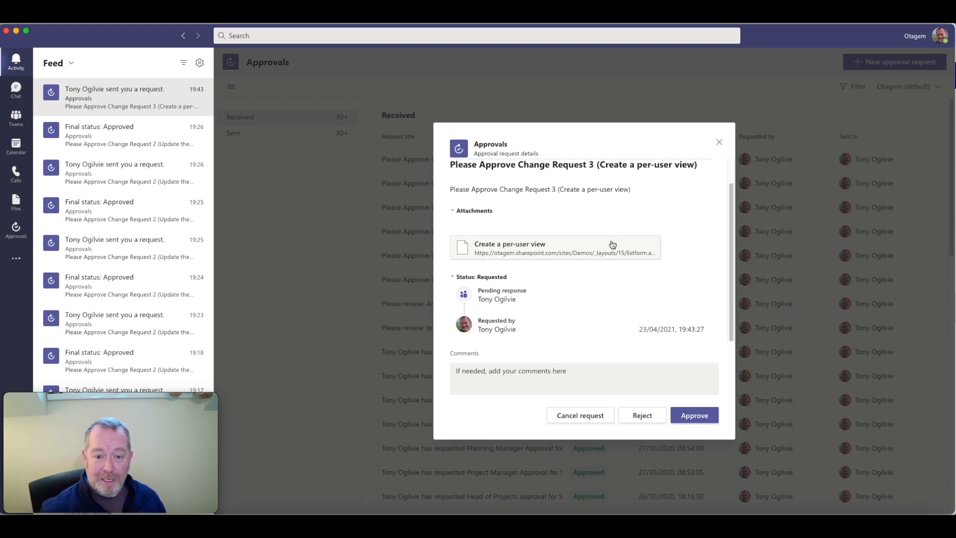
mouse_move(592, 257)
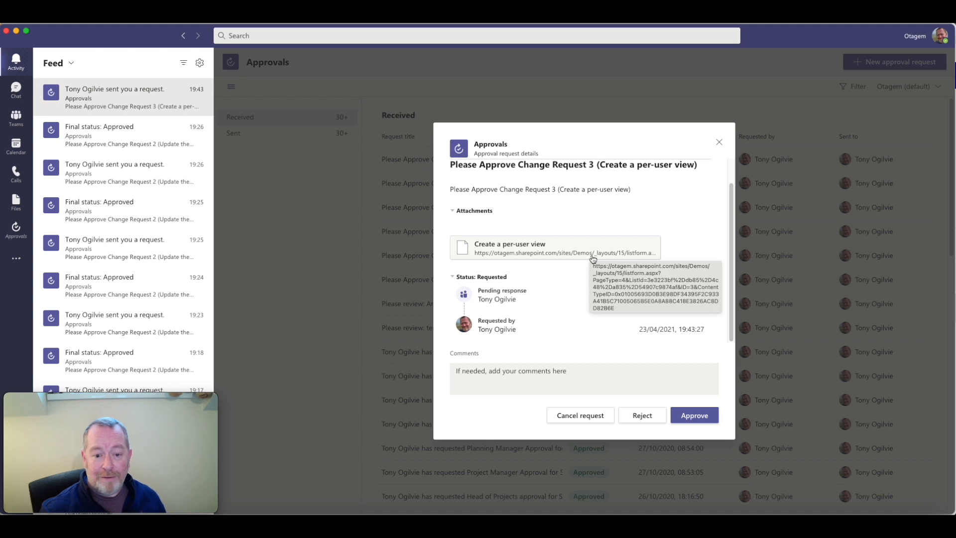
mouse_move(588, 335)
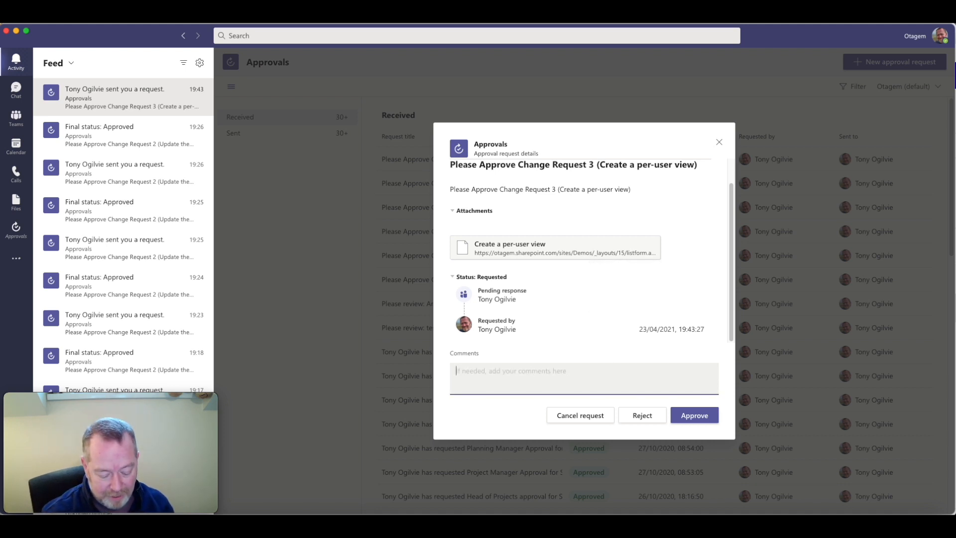
text(Fine by me)
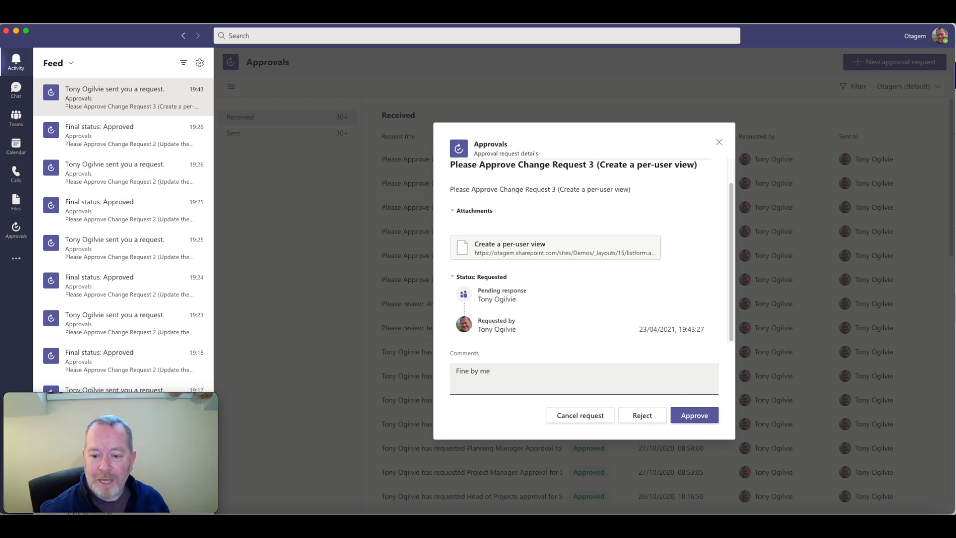
click(695, 414)
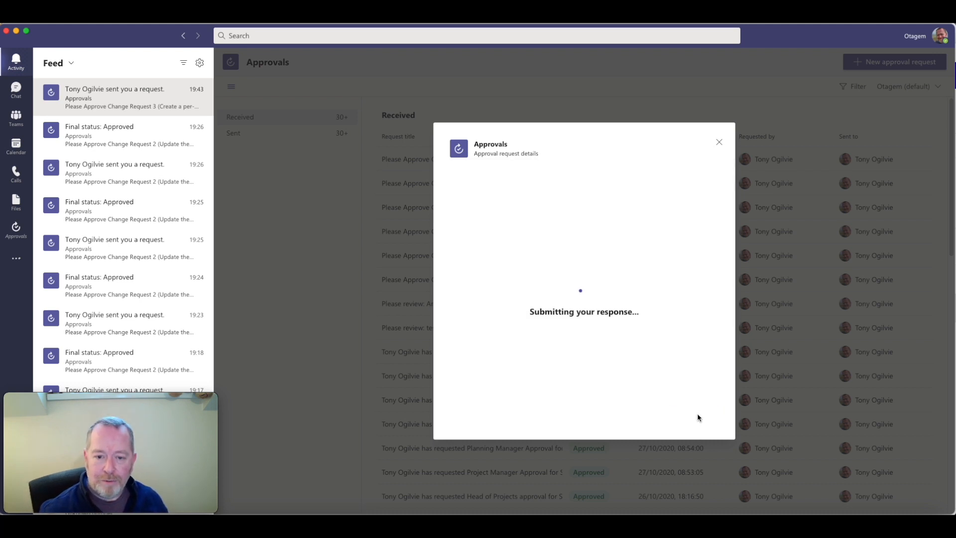
click(719, 141)
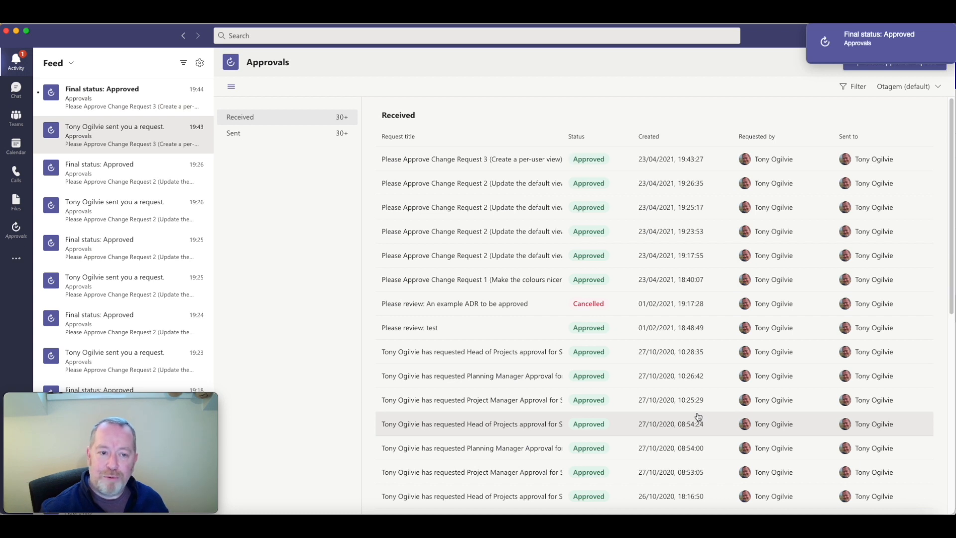
mouse_move(618, 369)
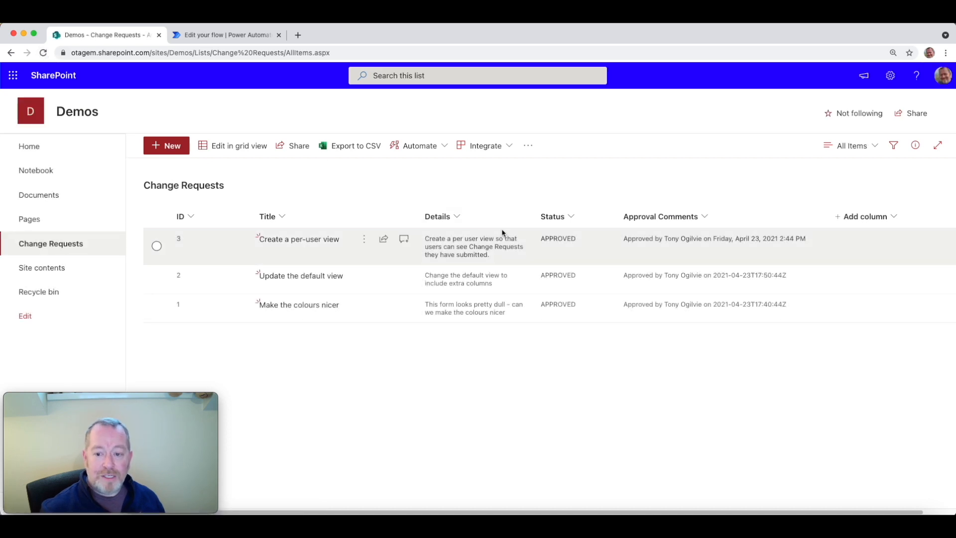
mouse_move(565, 243)
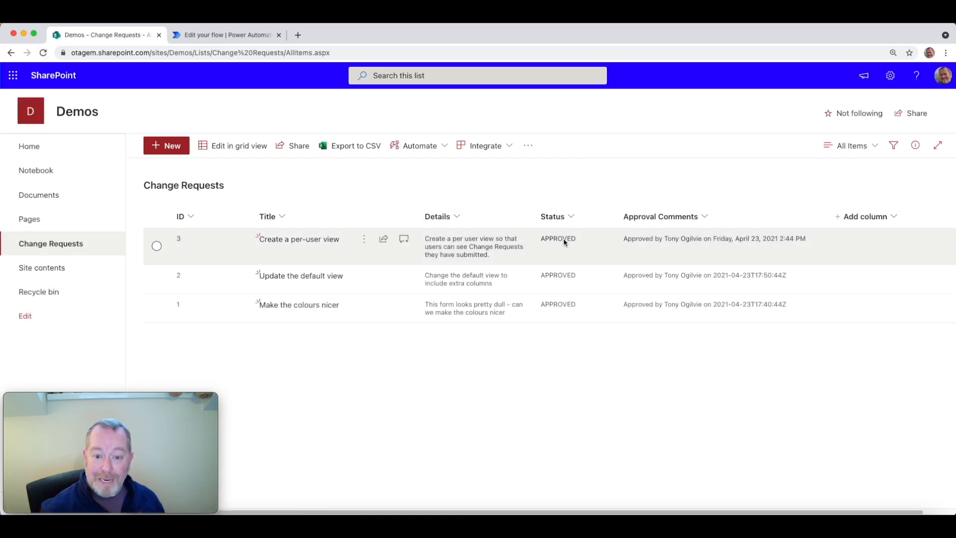
mouse_move(715, 245)
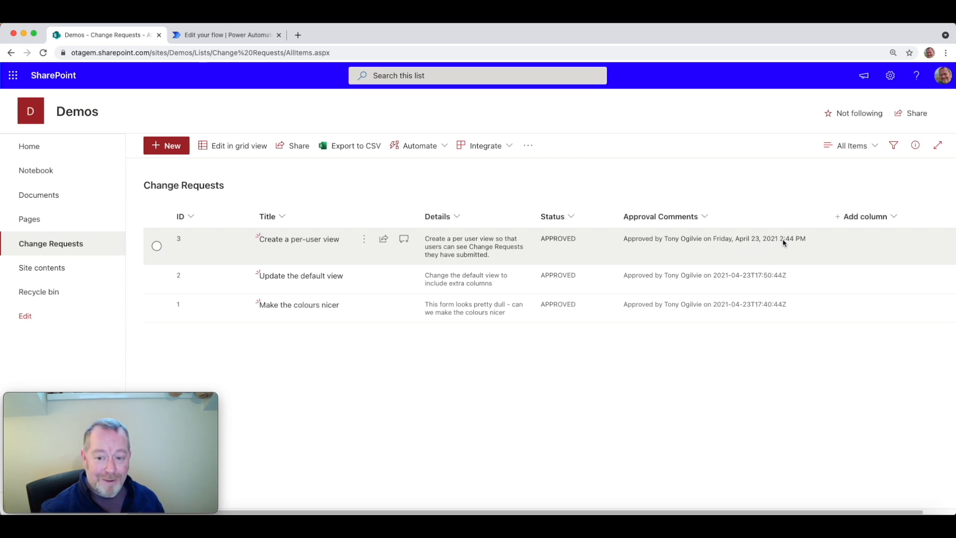
mouse_move(781, 251)
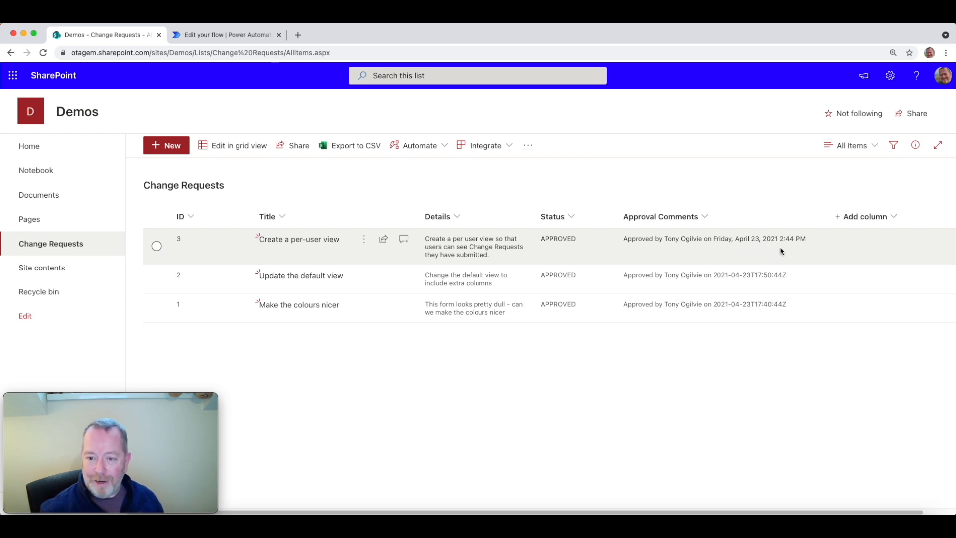